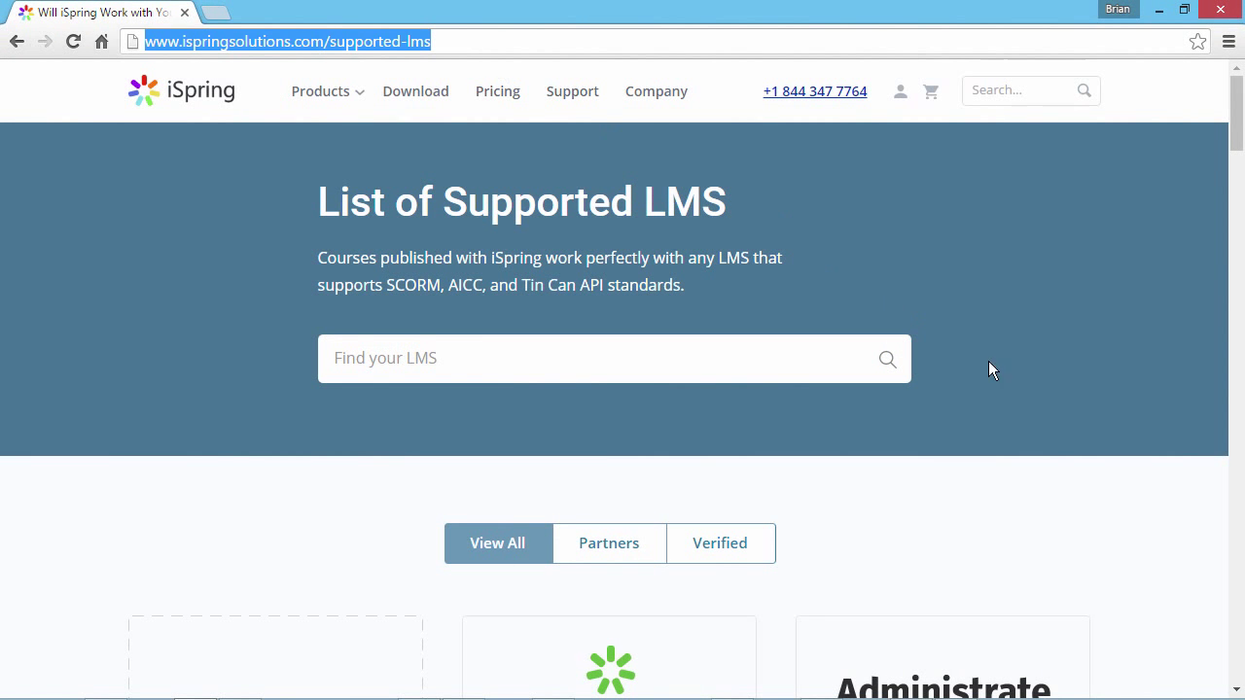
- Scroll through iSpring's supported LMS list to the end and briefly back up
scroll("down", 3)
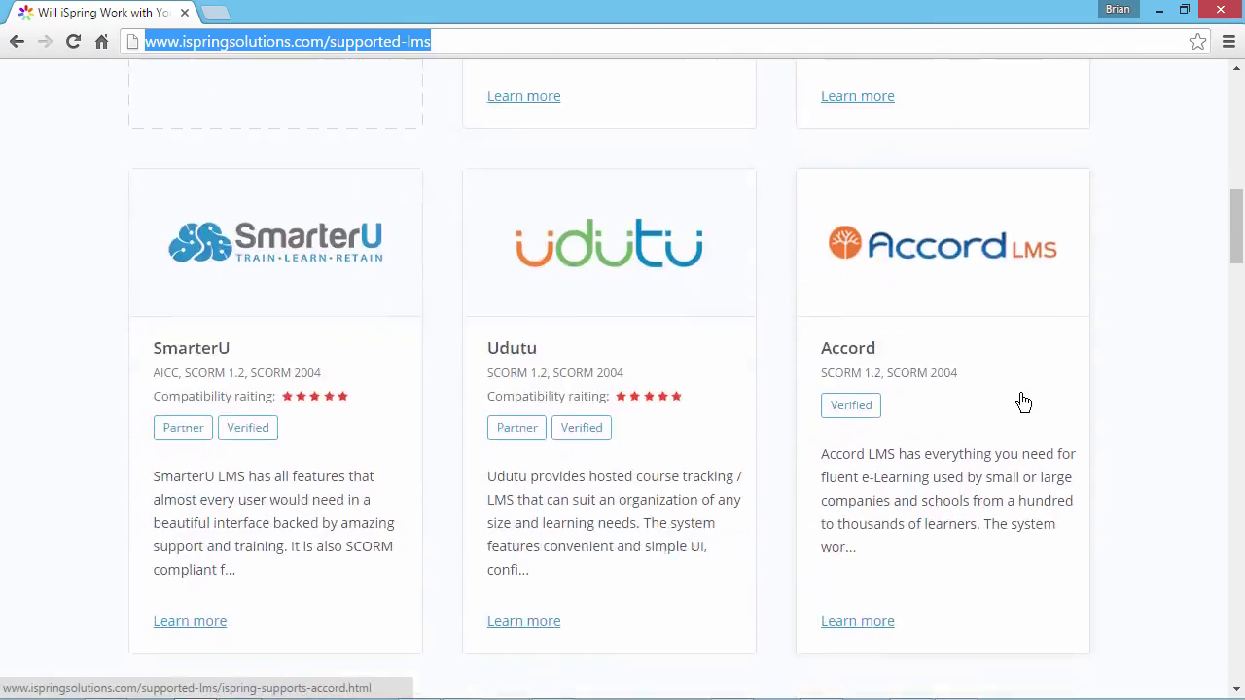
scroll("down", 3)
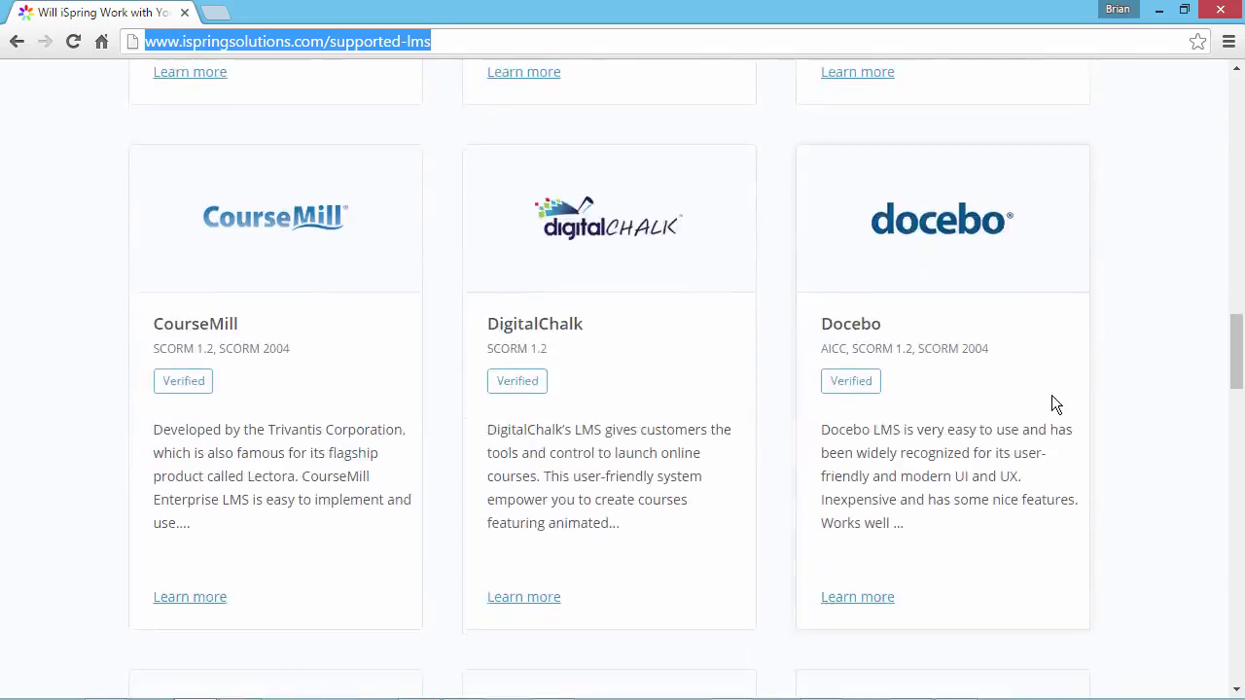
scroll("down", 3)
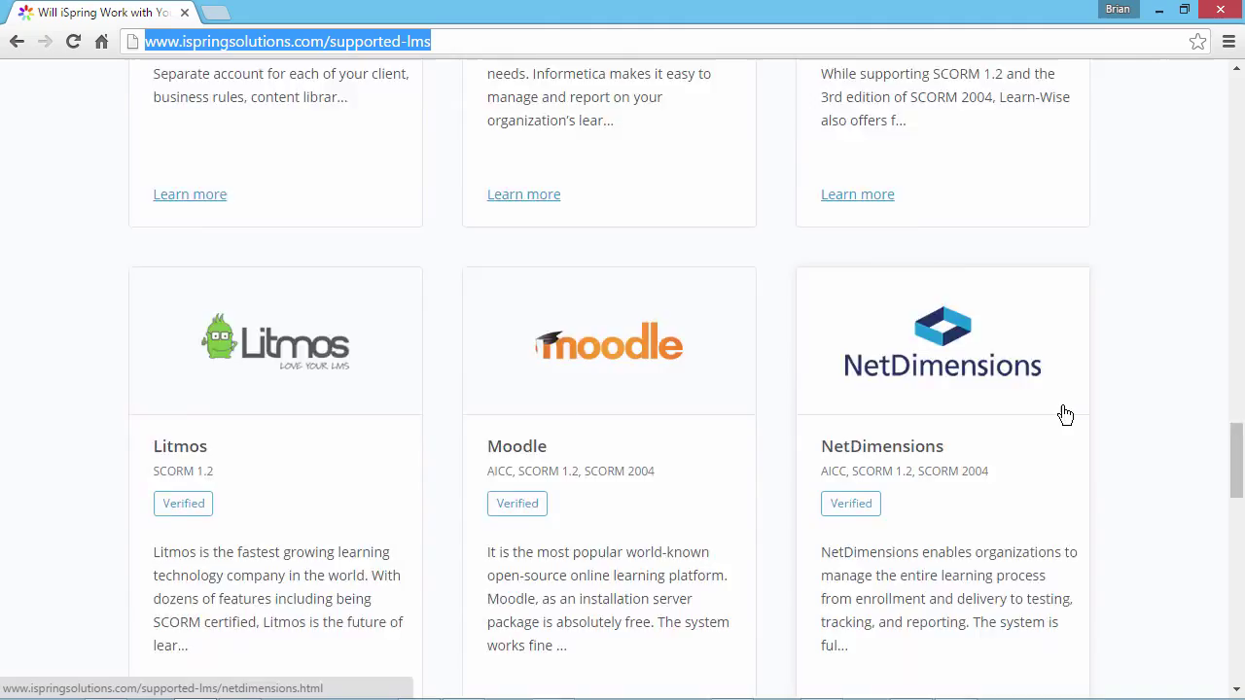
scroll("down", 3)
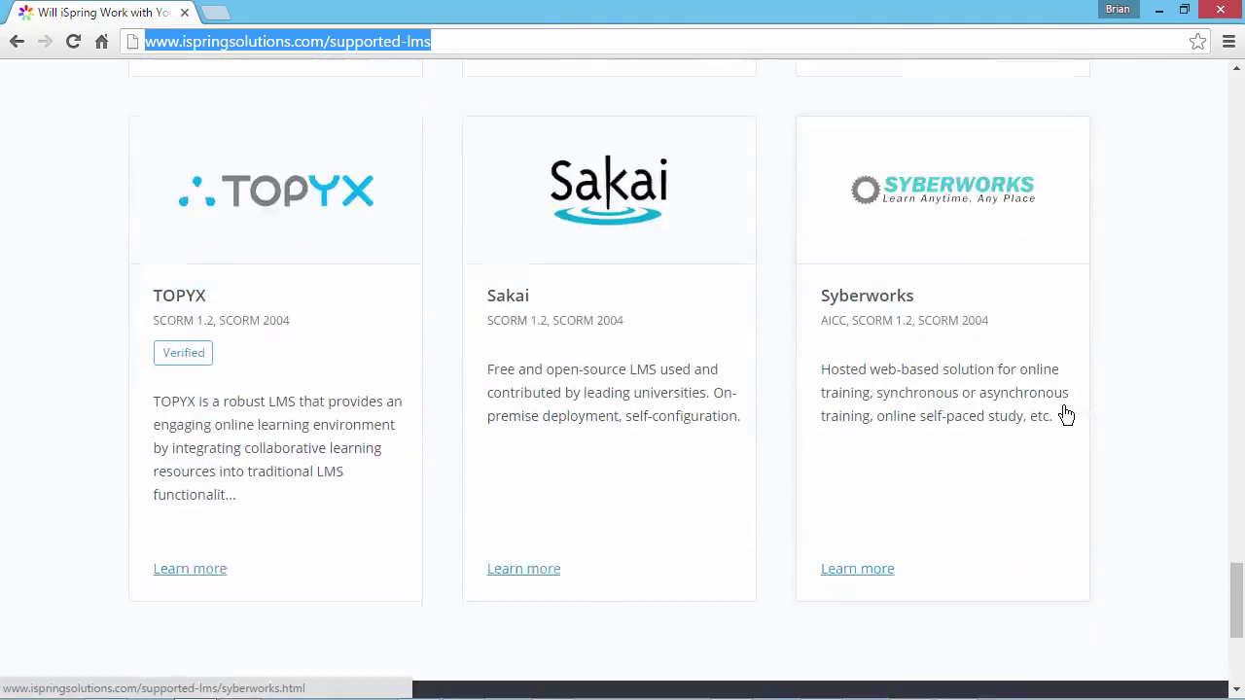
scroll("down", 3)
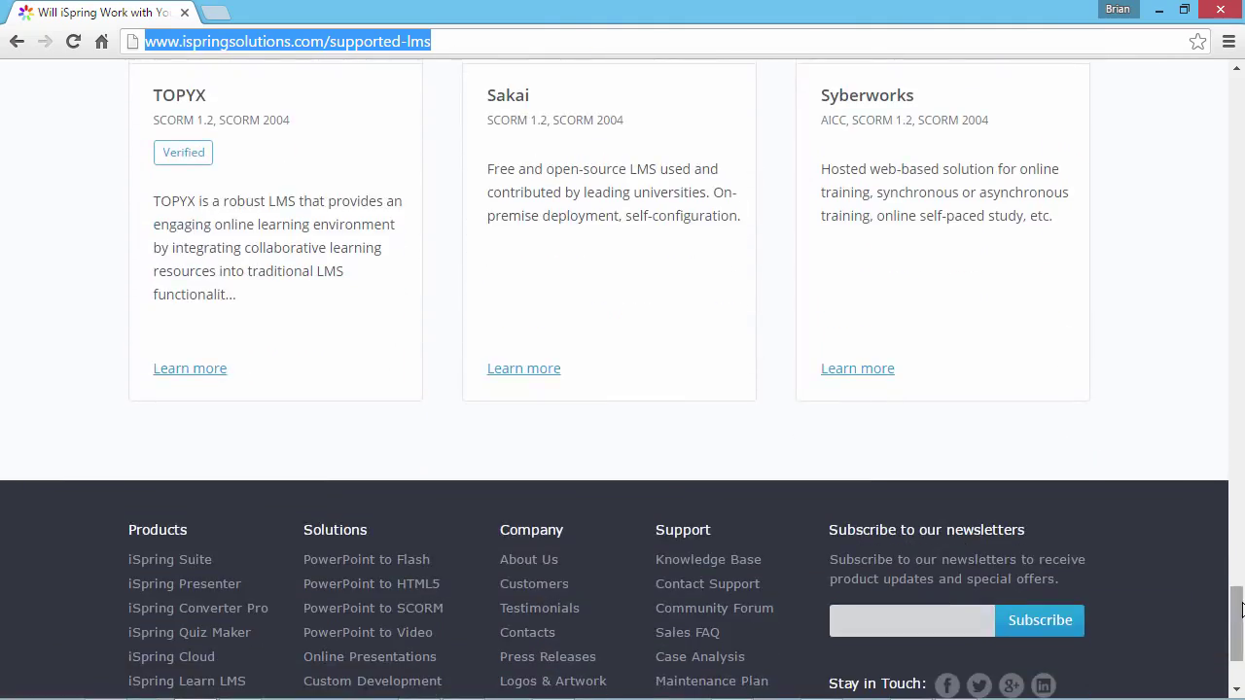
scroll("up", 3)
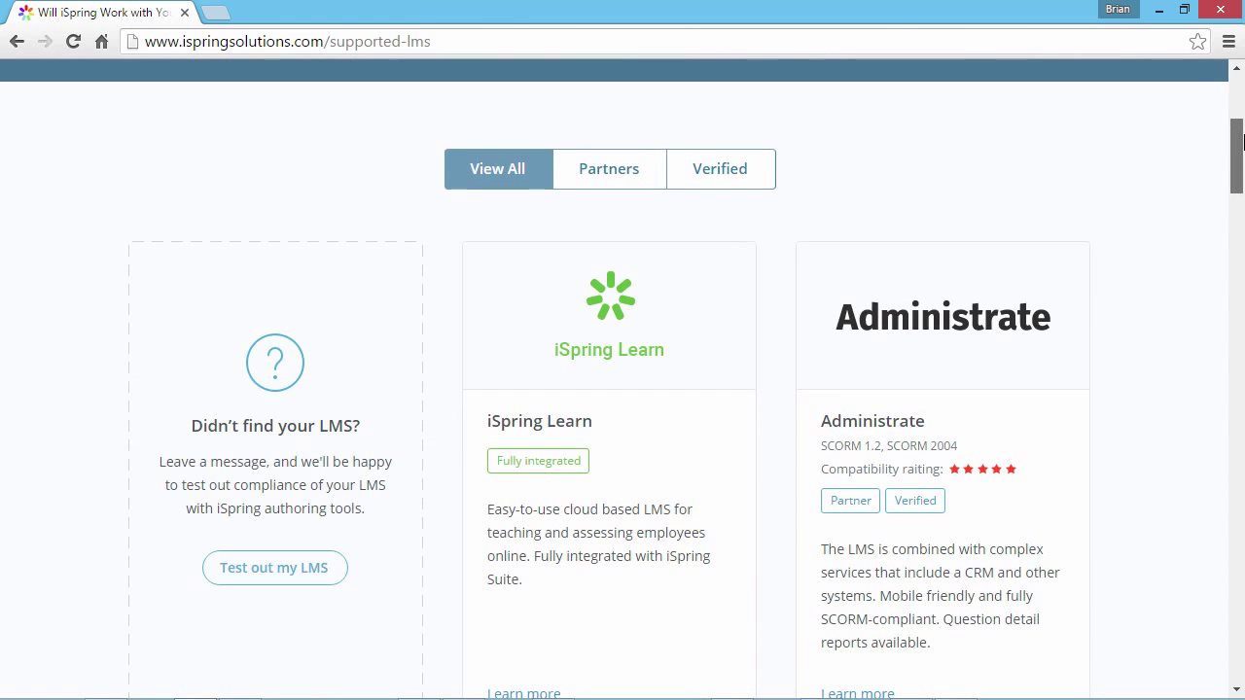
scroll("down", 3)
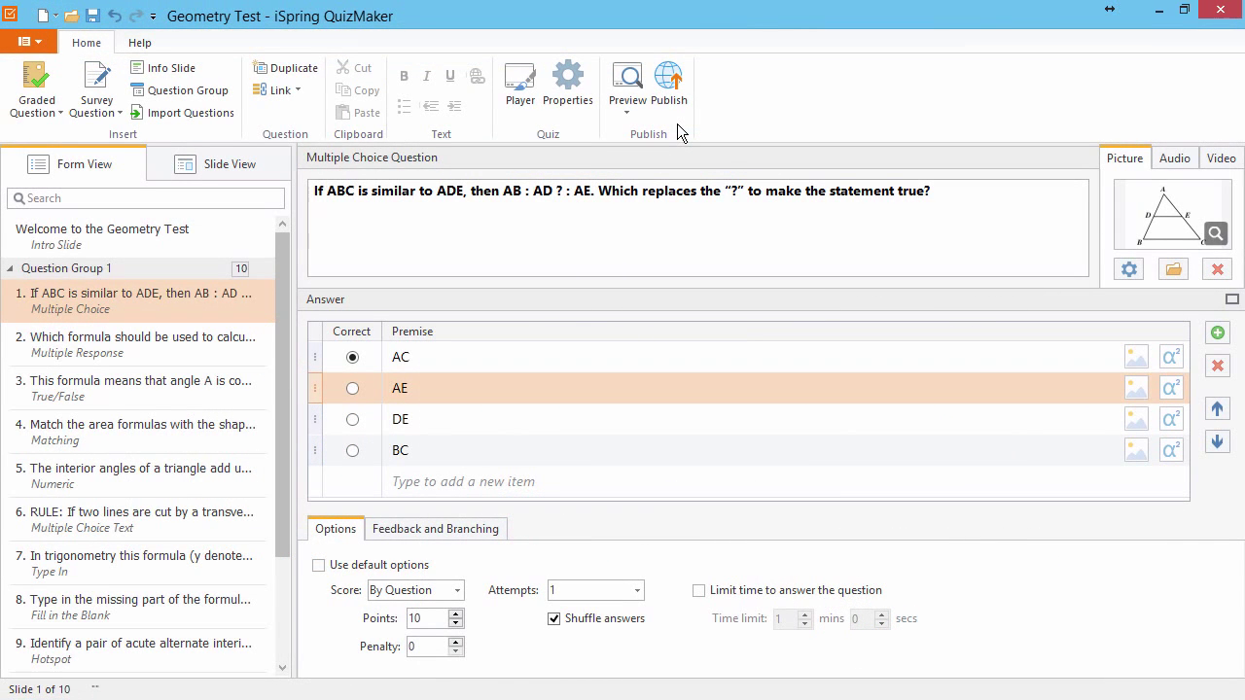
- Publish to LMS as zipped Mobile (HTML5) output and show the Learning Course settings
left_click(668, 87)
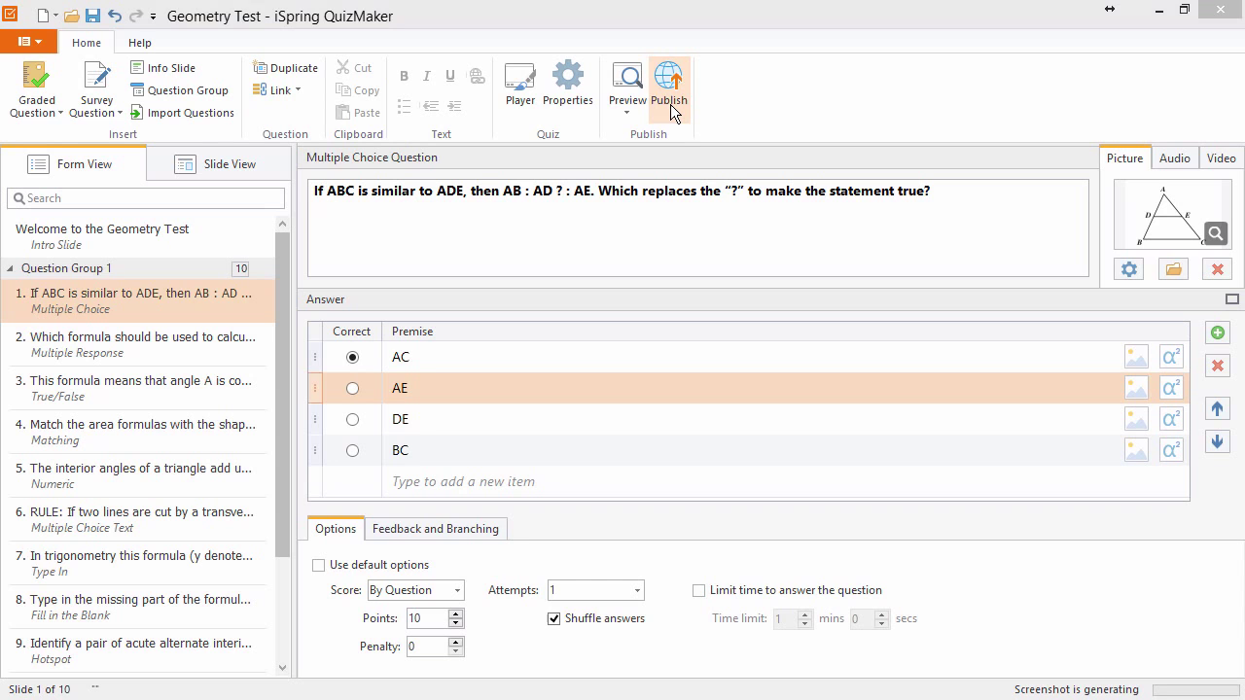
left_click(669, 86)
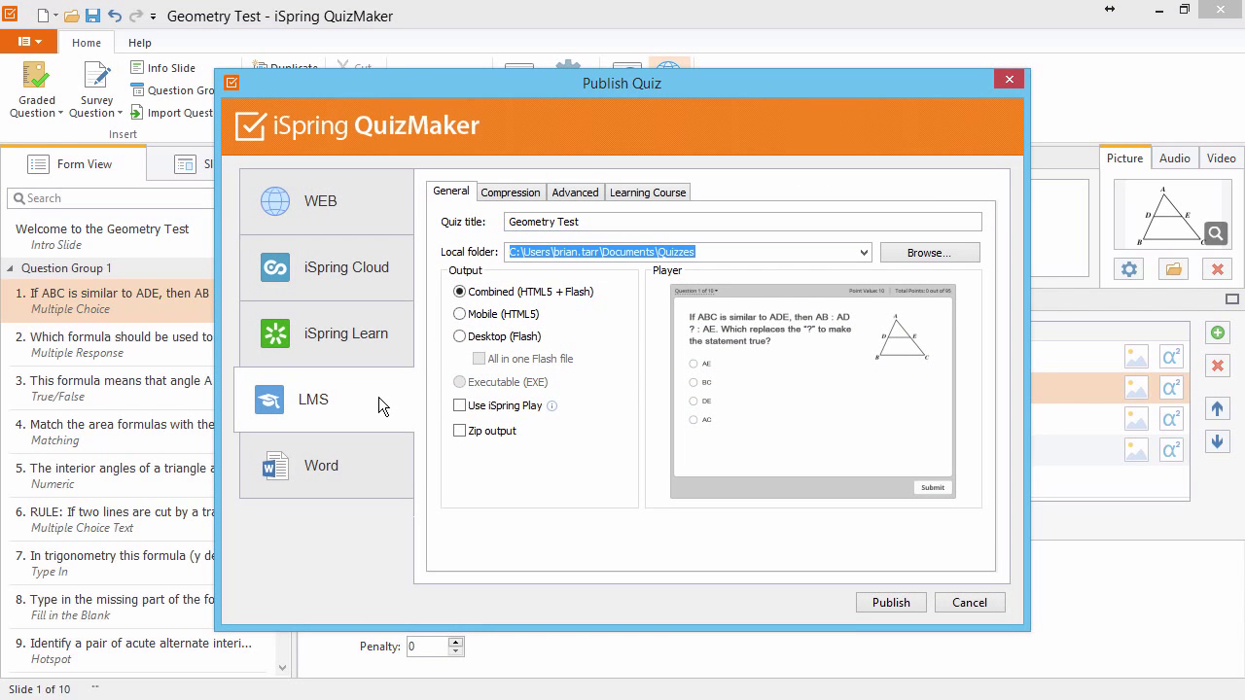
mouse_move(409, 387)
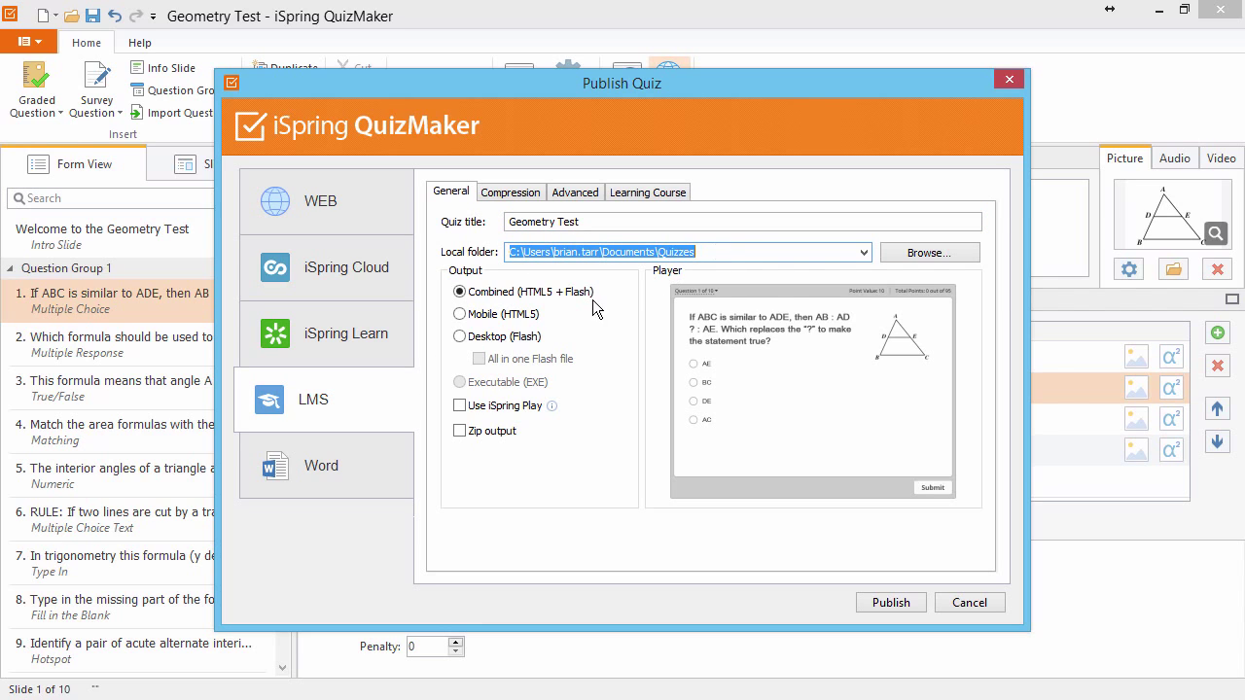
left_click(458, 313)
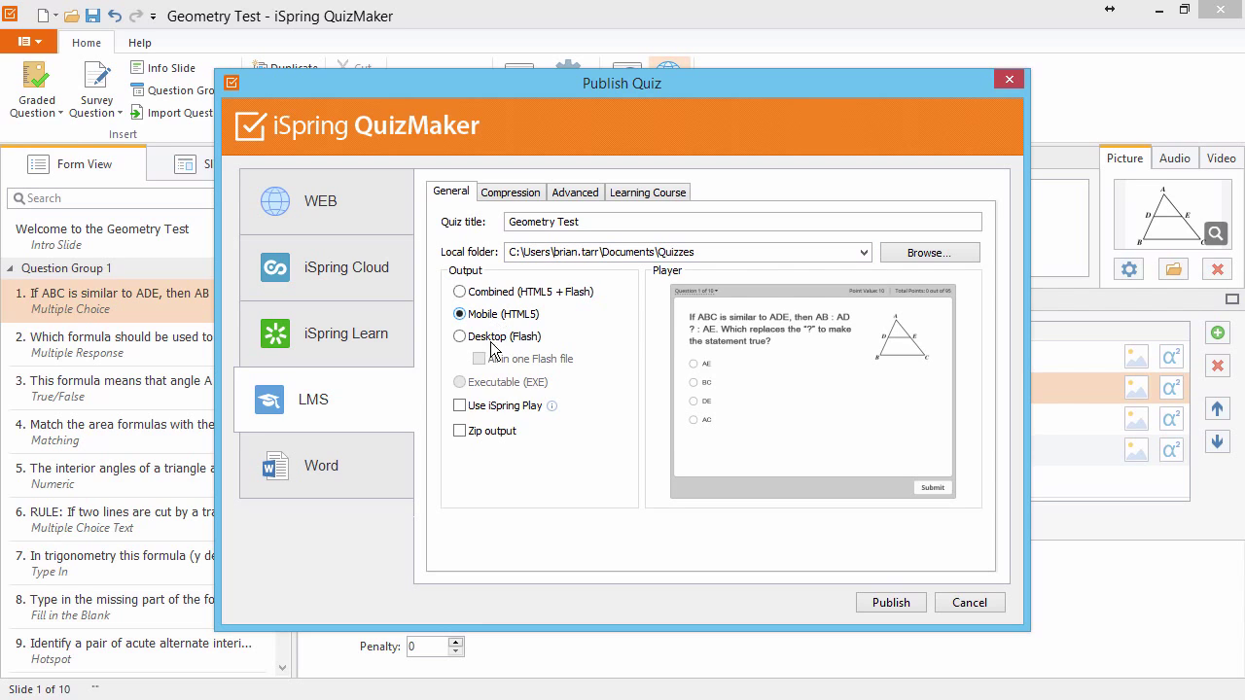
left_click(459, 431)
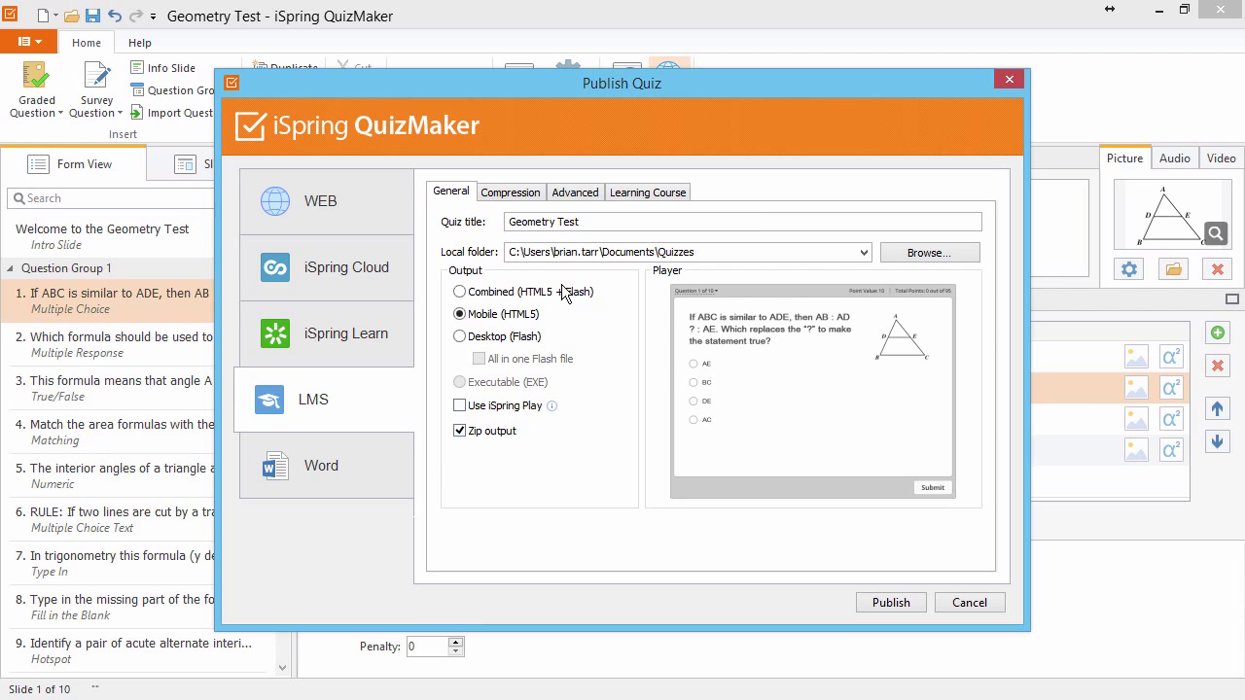
left_click(646, 191)
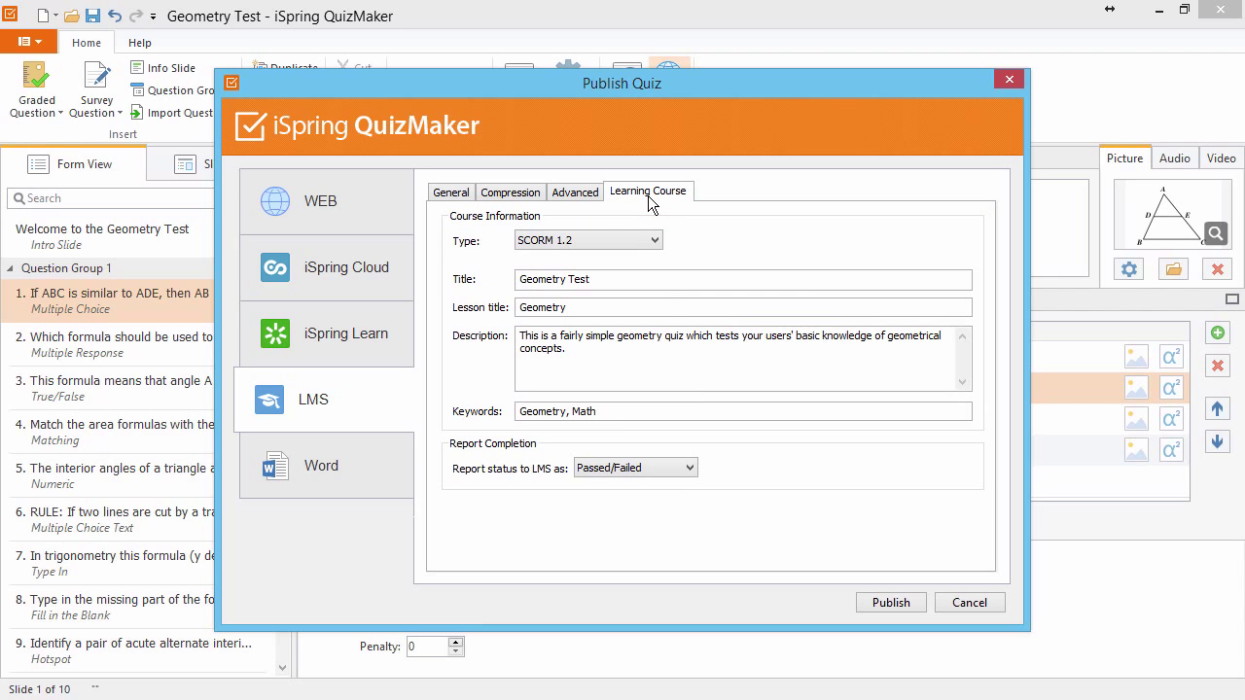
- Confirm SCORM 1.2 type with Passed/Failed report status and publish the Geometry Test
left_click(587, 241)
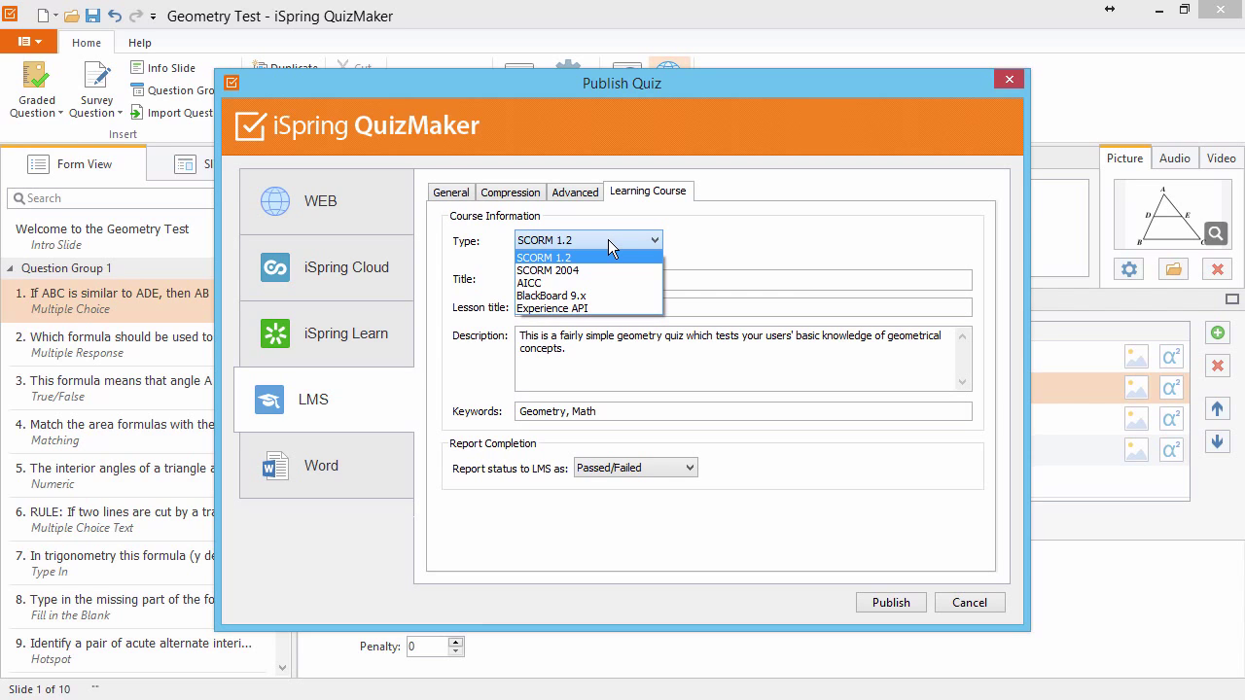
left_click(545, 256)
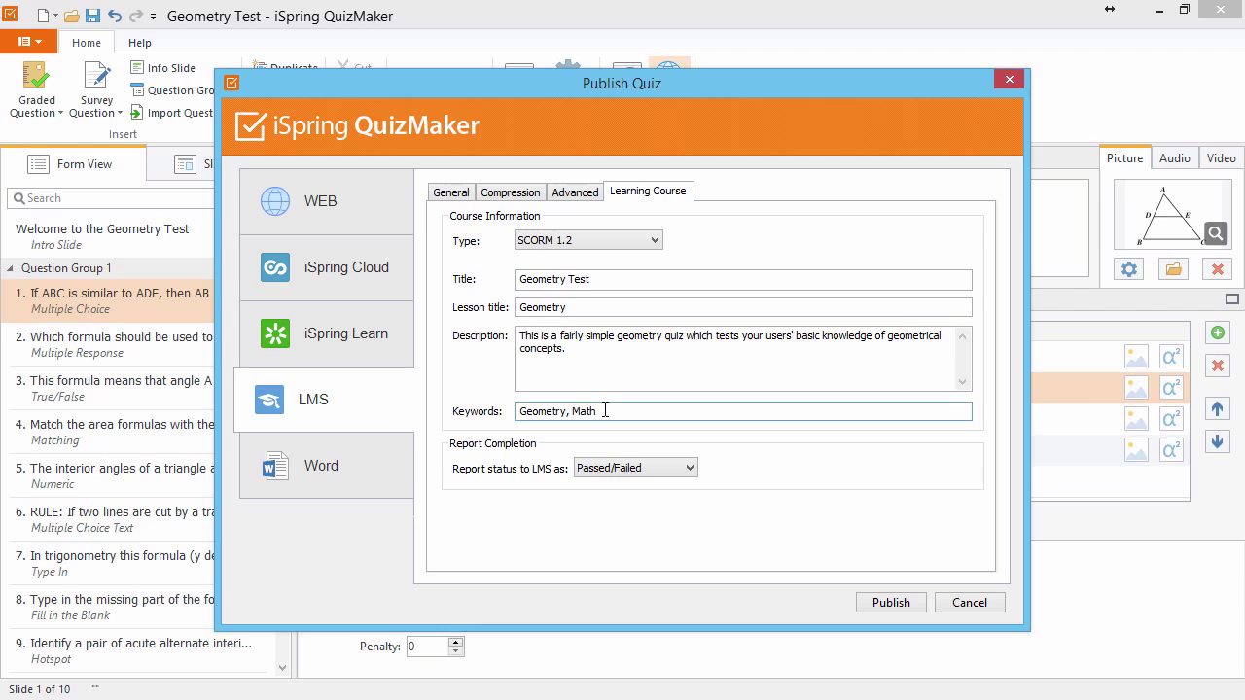
left_click(673, 467)
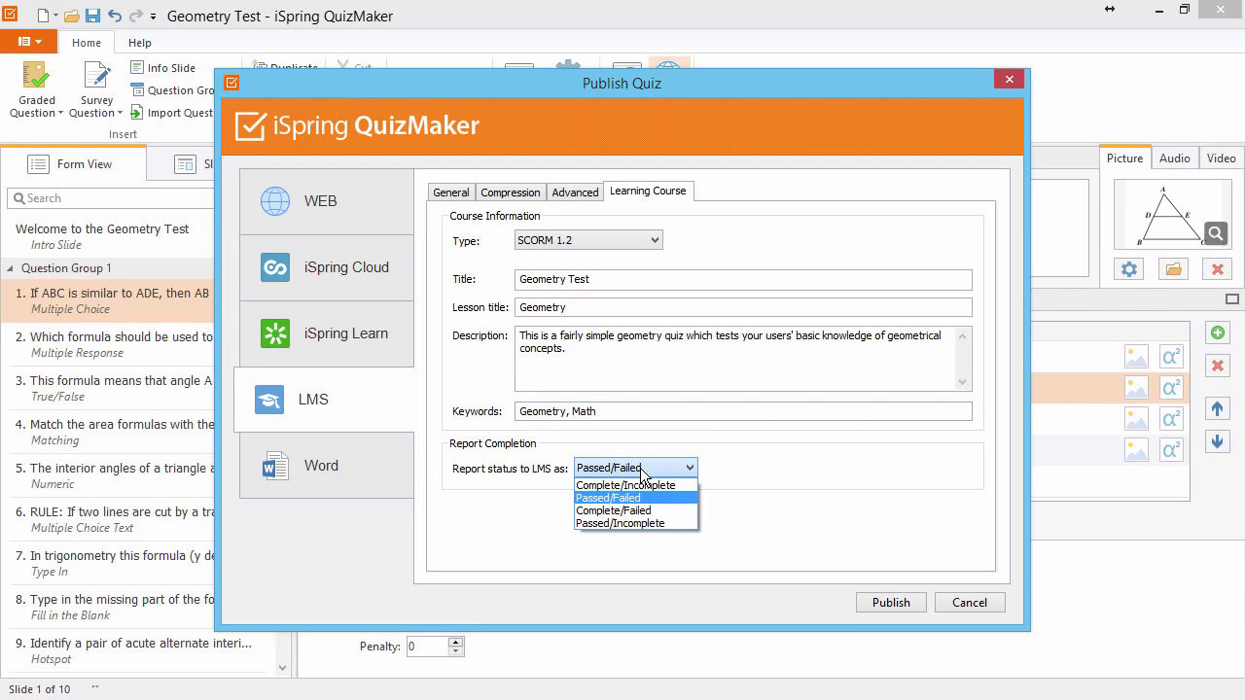
left_click(608, 498)
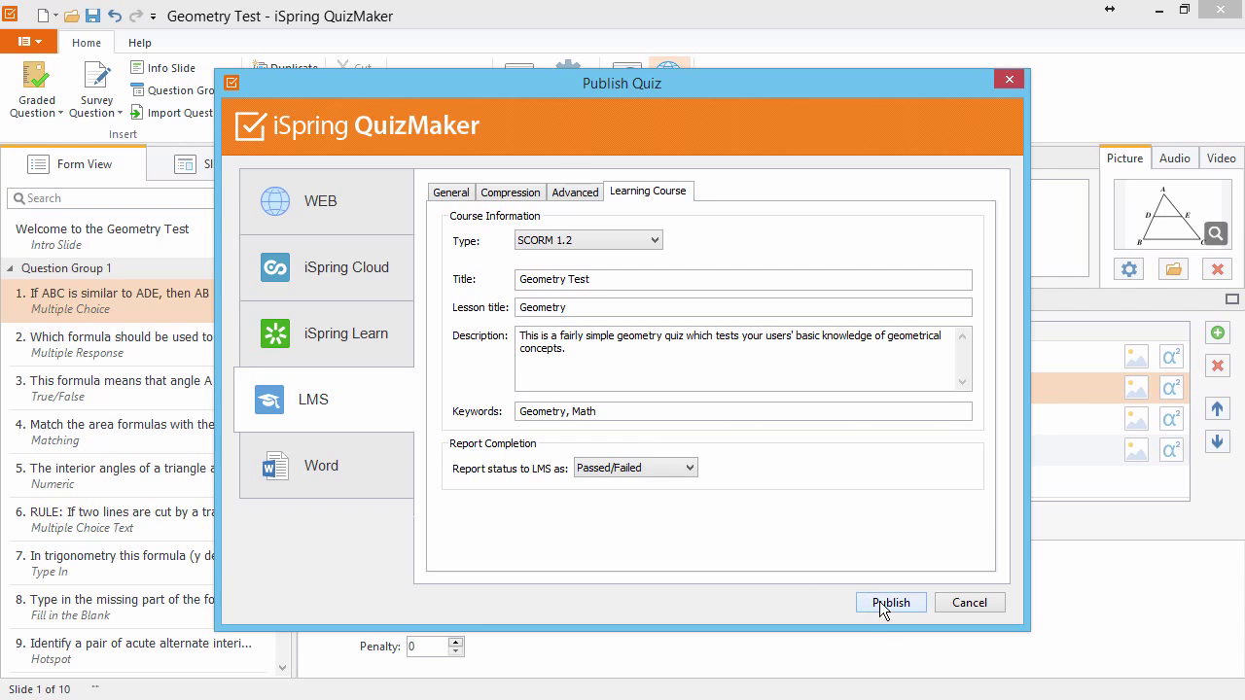
left_click(890, 602)
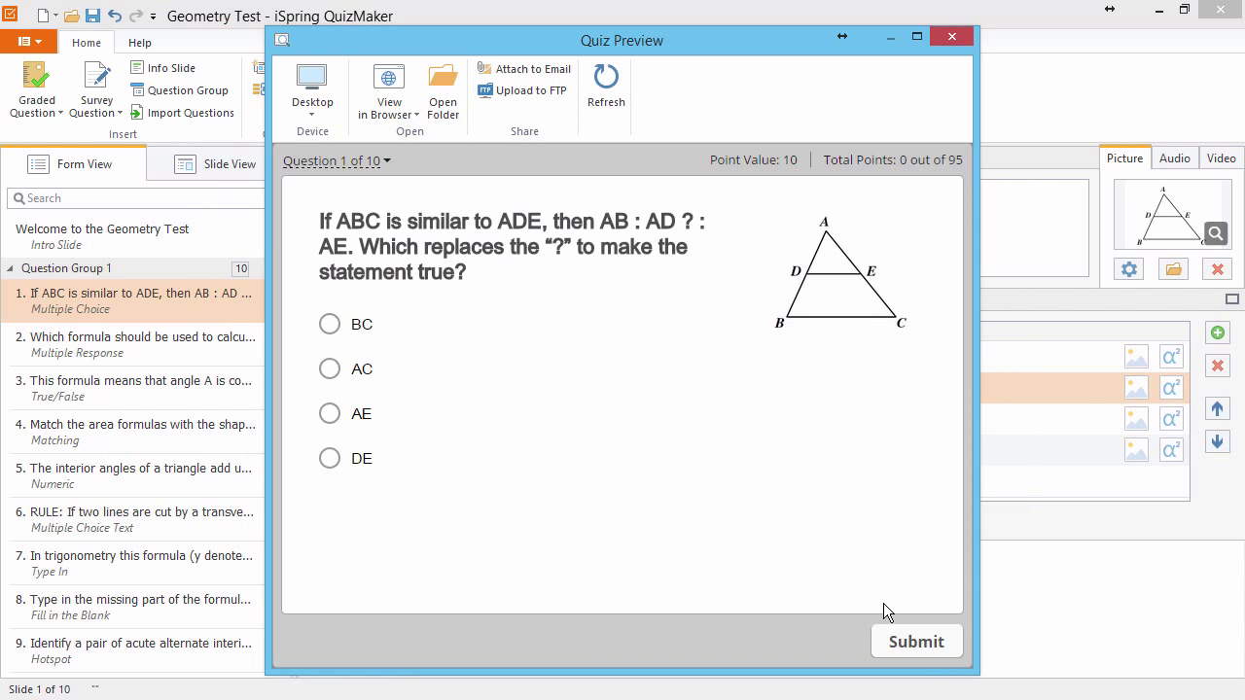
mouse_move(457, 127)
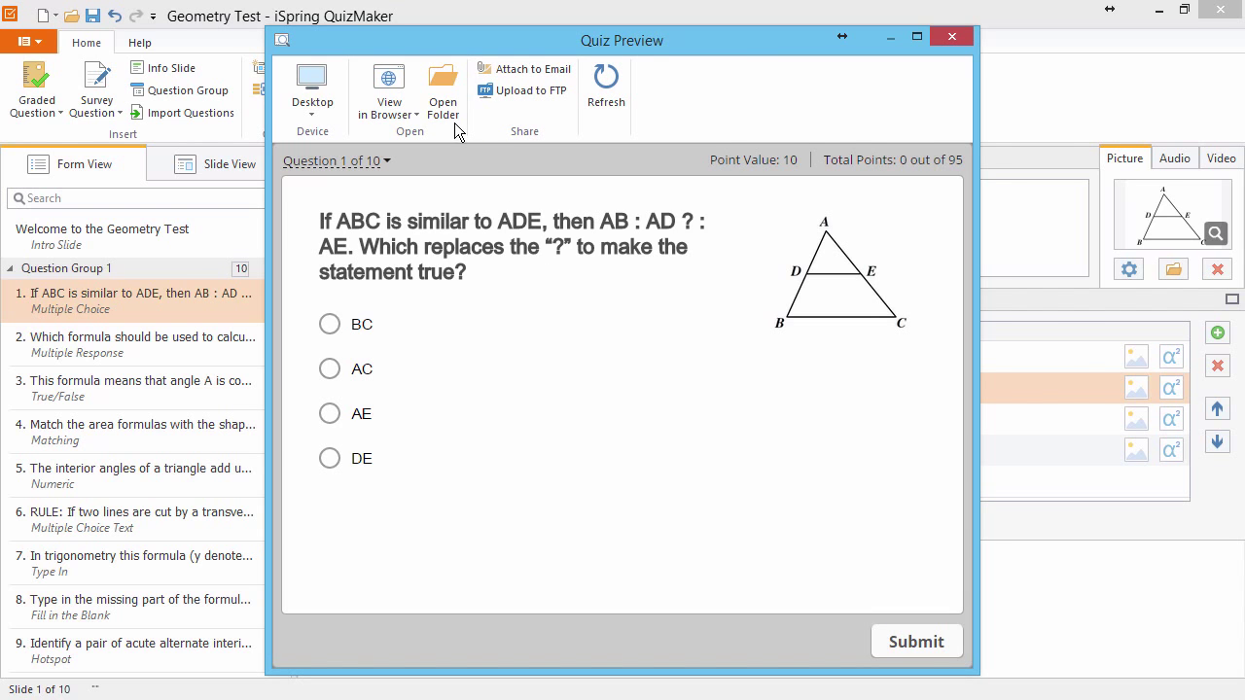
- Open the published Geometry Test output folder from Quiz Preview
left_click(443, 88)
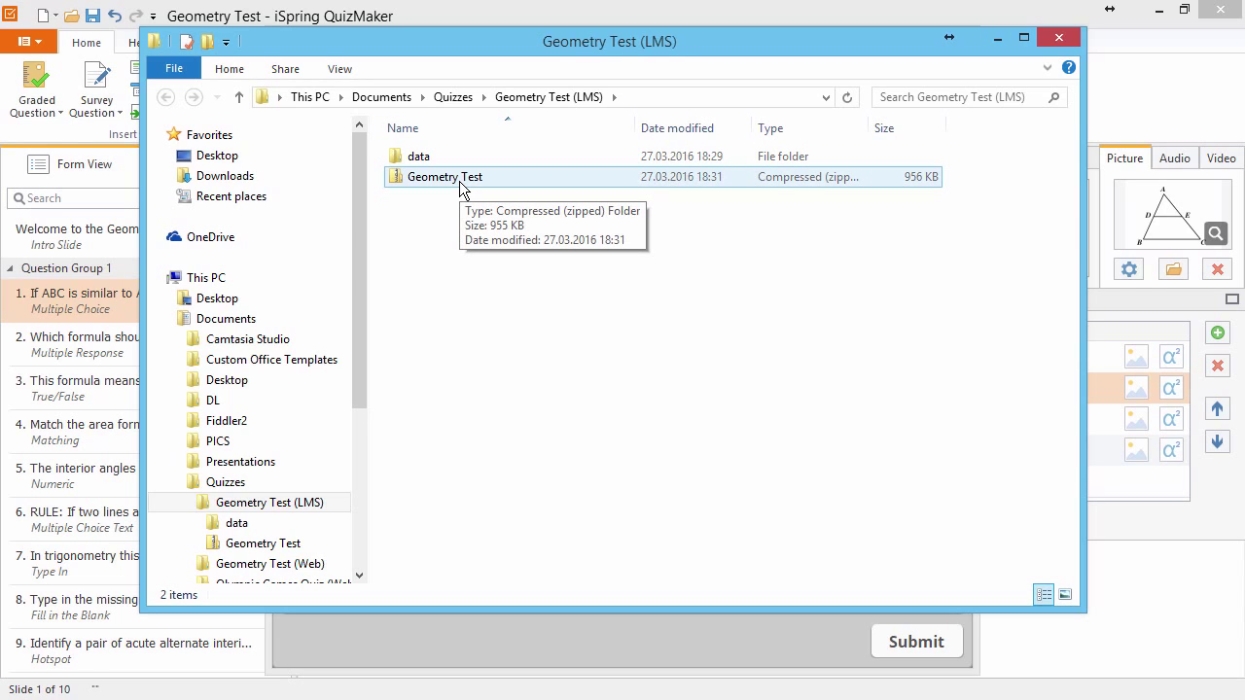
- Copy the full path of Geometry Test.zip to the clipboard
right_click(444, 176)
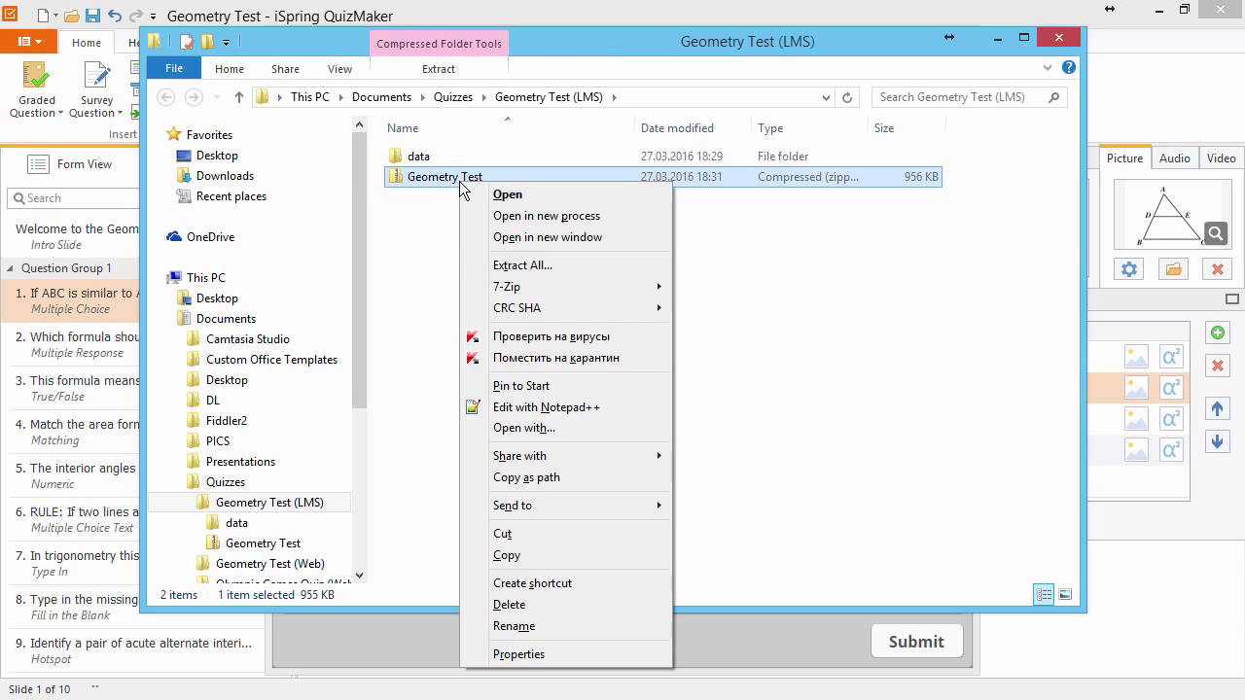
left_click(526, 476)
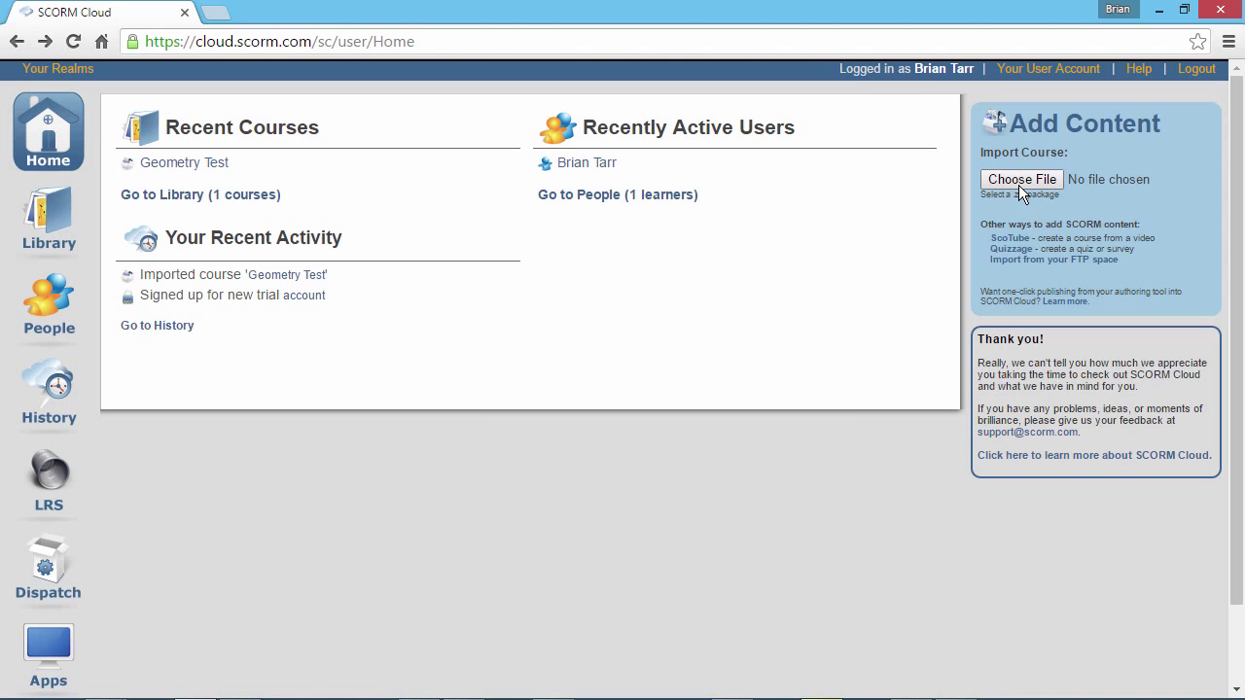
- Import Geometry Test.zip into SCORM Cloud by pasting its copied path into the file picker
left_click(1021, 179)
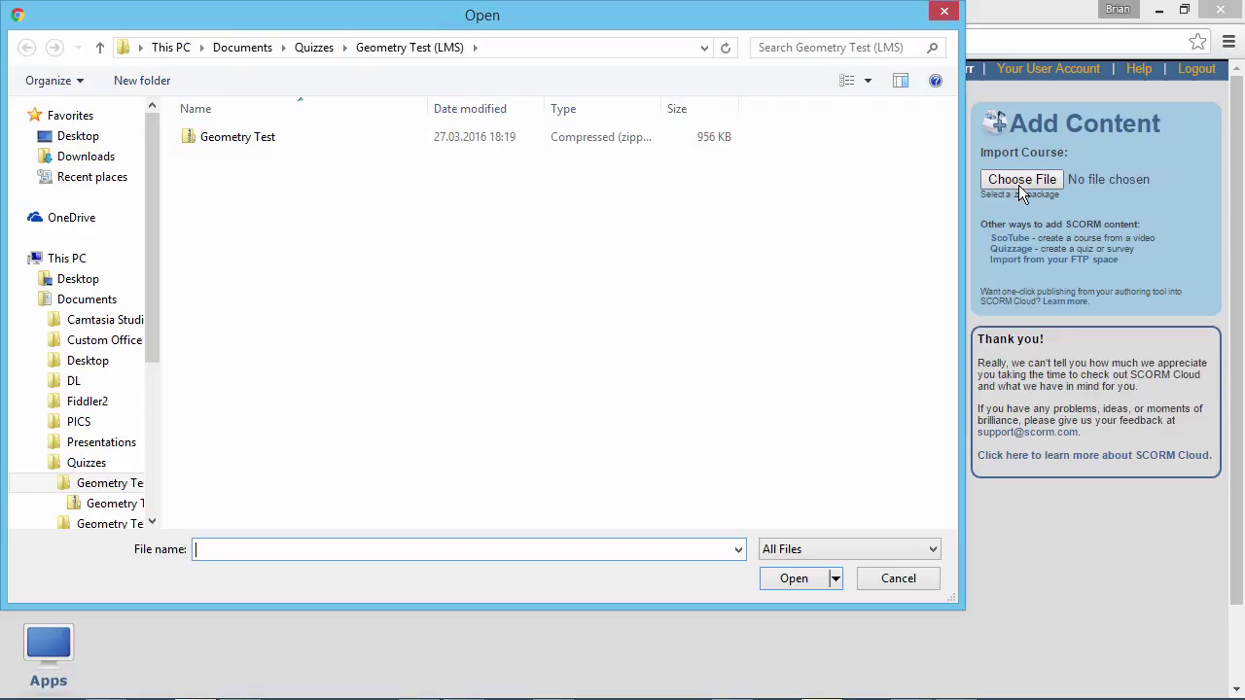
left_click(237, 137)
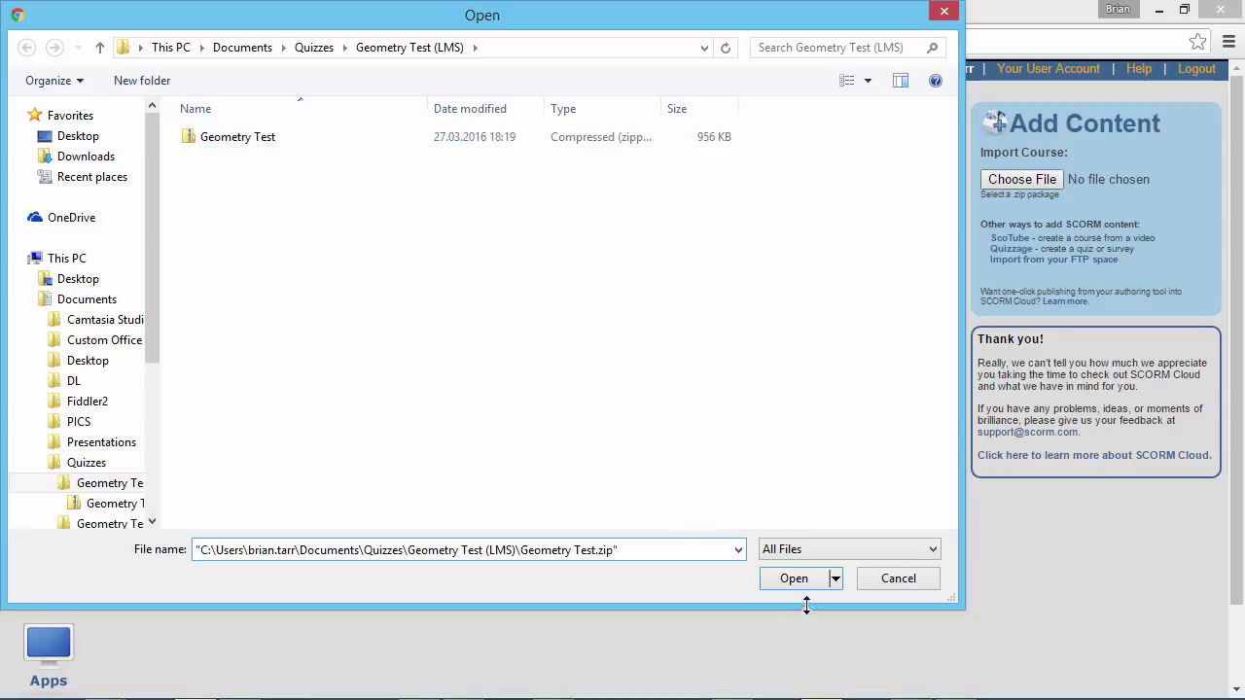
left_click(794, 579)
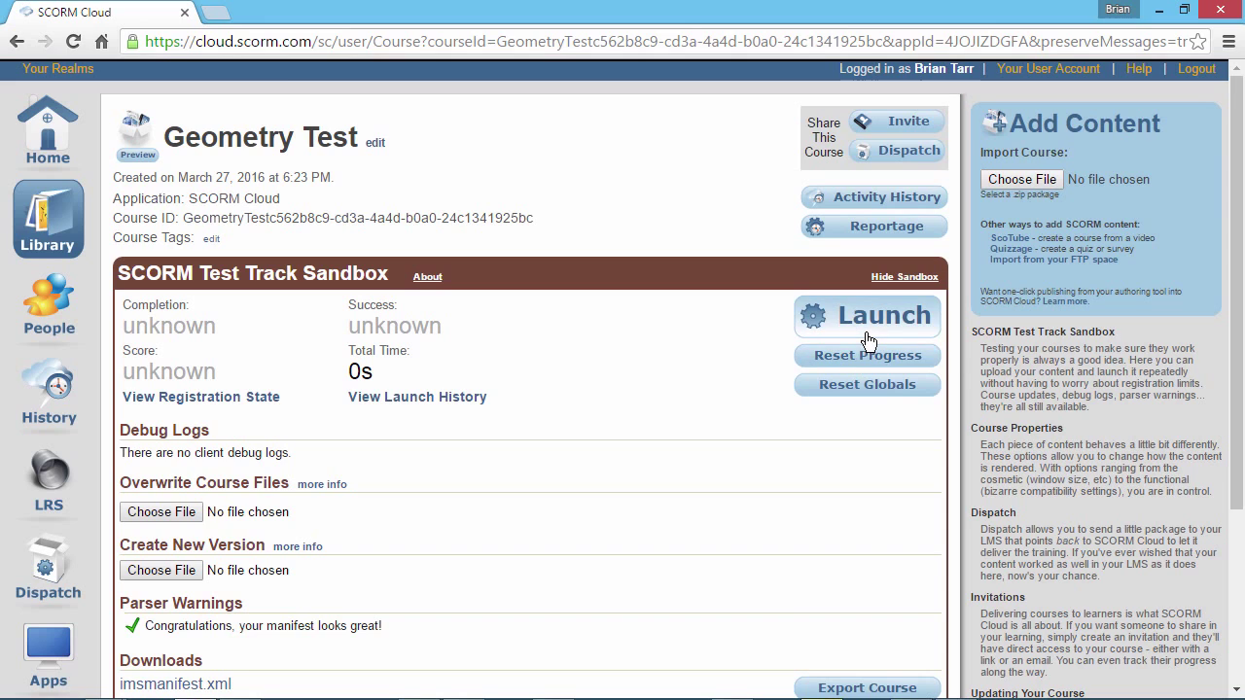
mouse_move(868, 341)
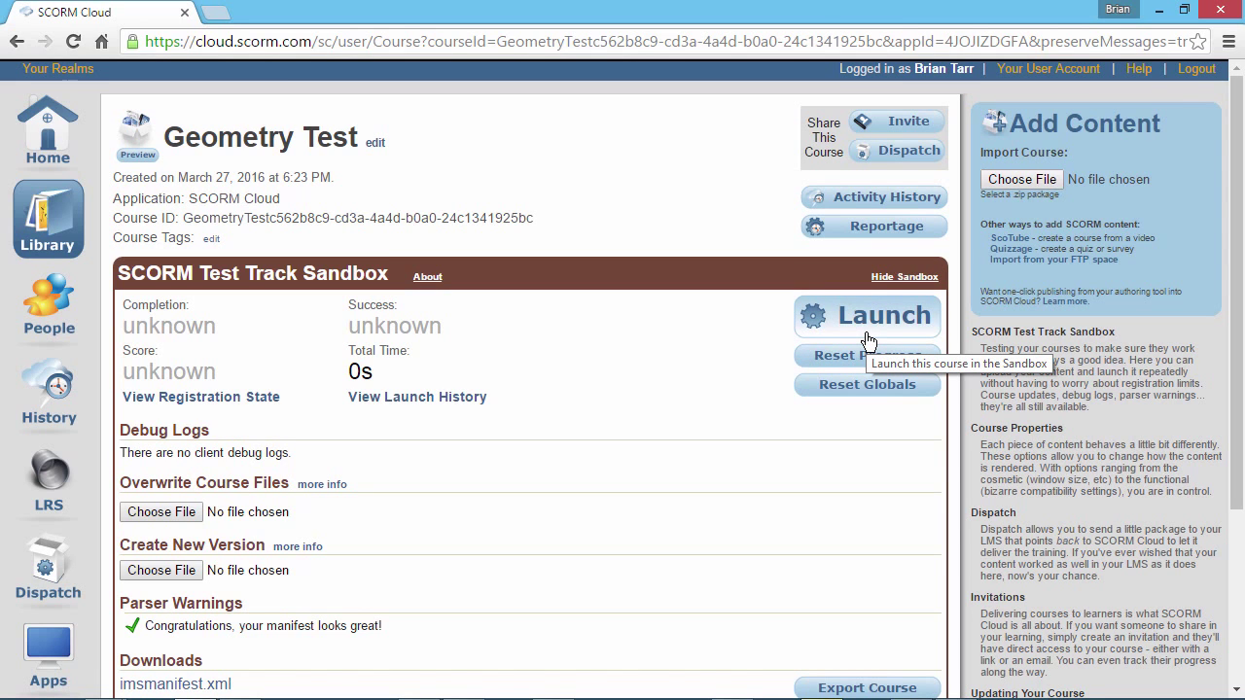
- Launch Geometry Test from the SCORM Test Track Sandbox
scroll("down", 3)
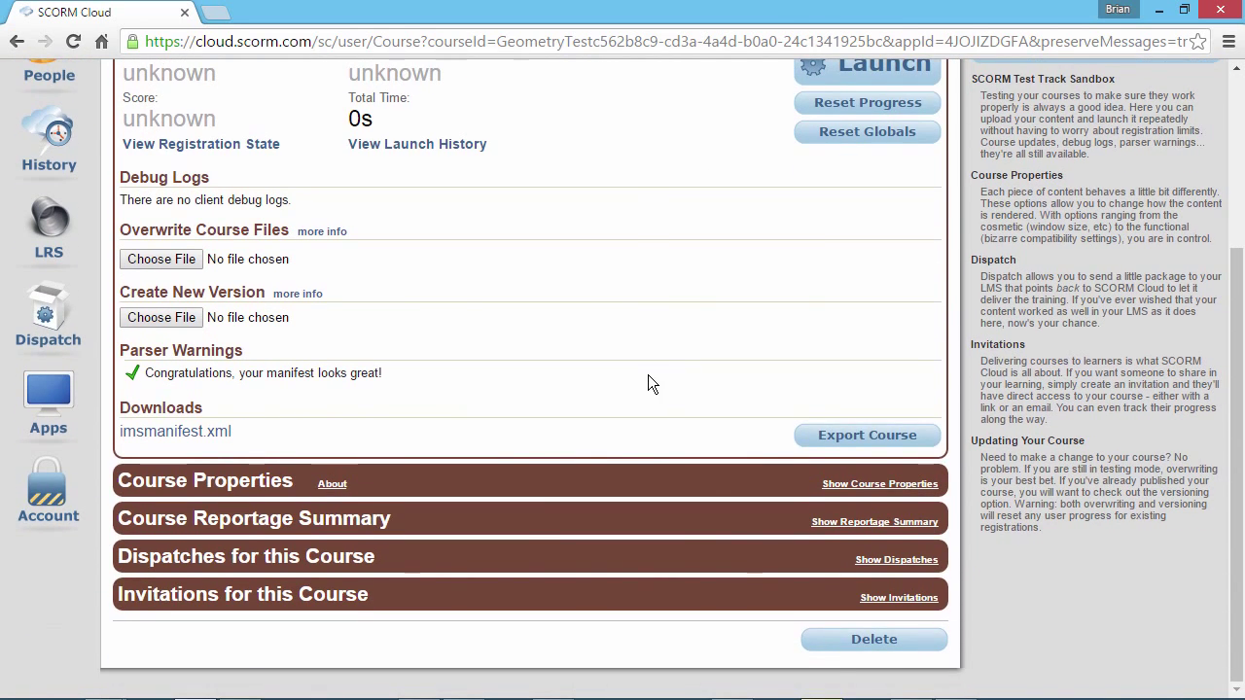
mouse_move(769, 600)
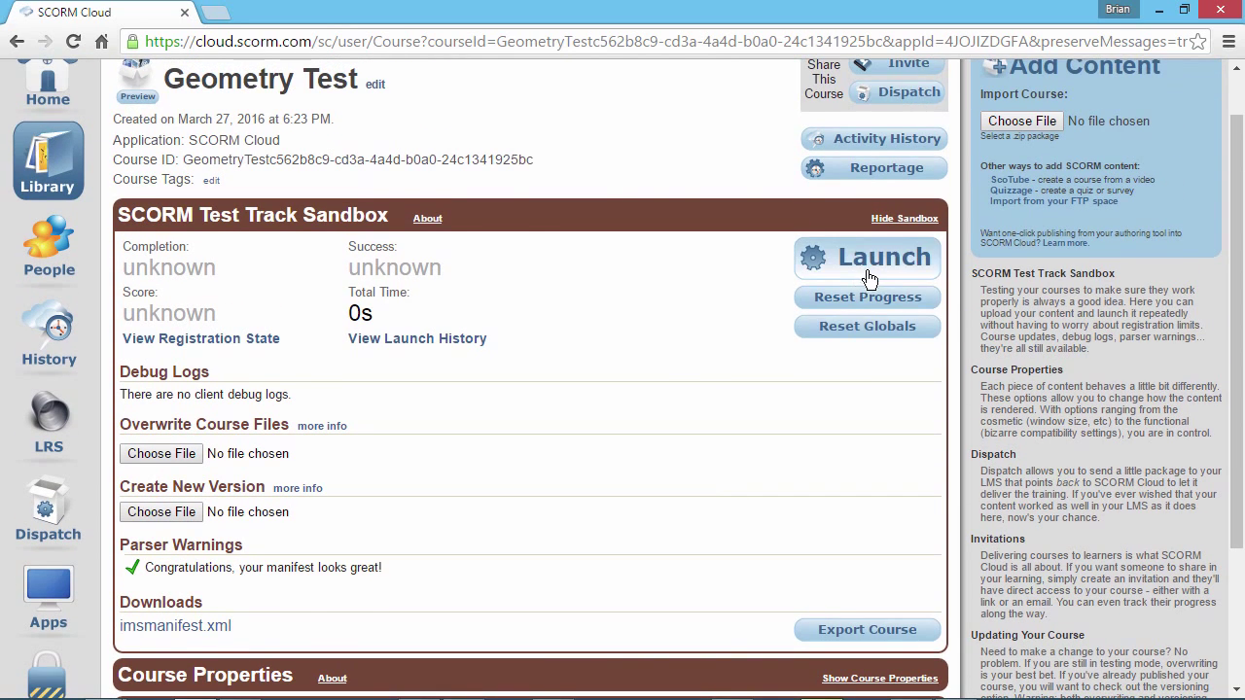
left_click(865, 258)
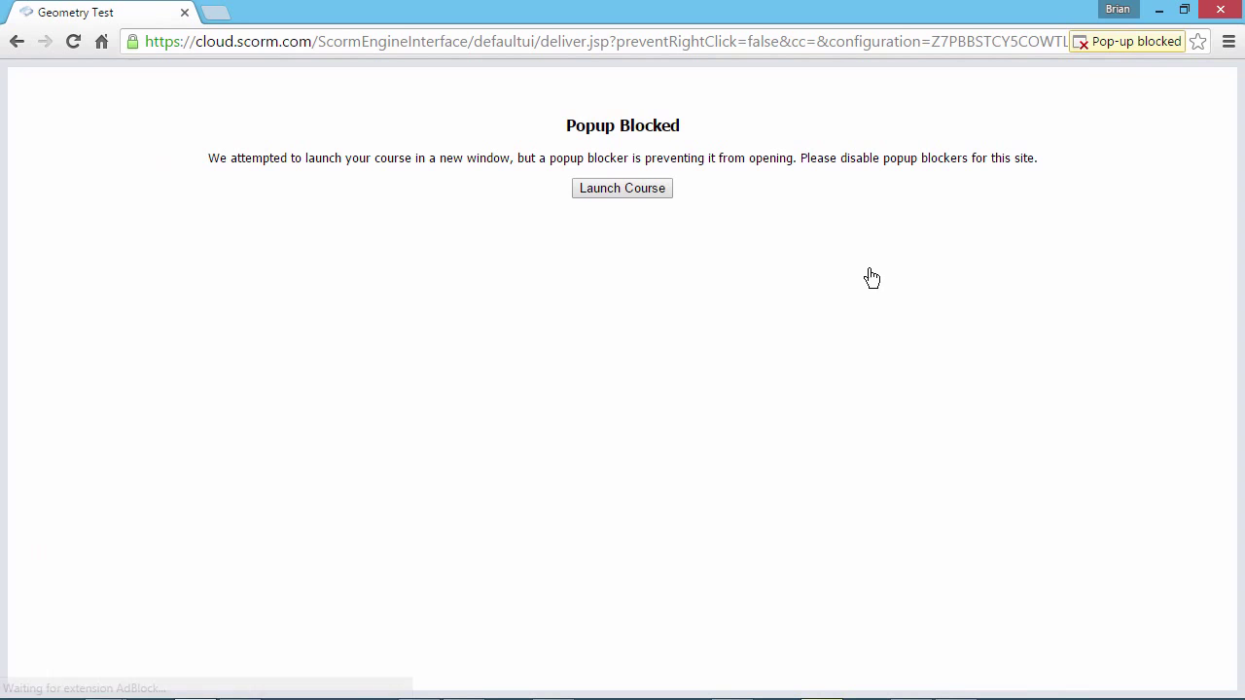
- Launch the course, answer DE and submit the first question, continue, then close the course
left_click(622, 188)
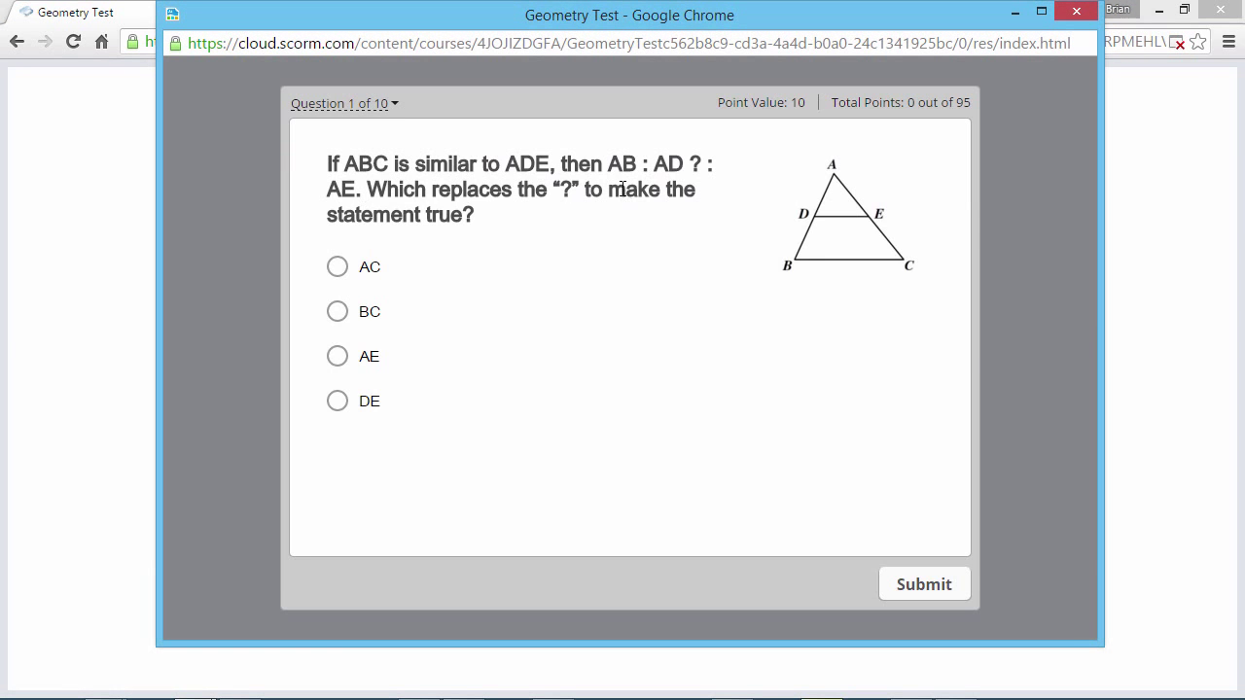
left_click(337, 401)
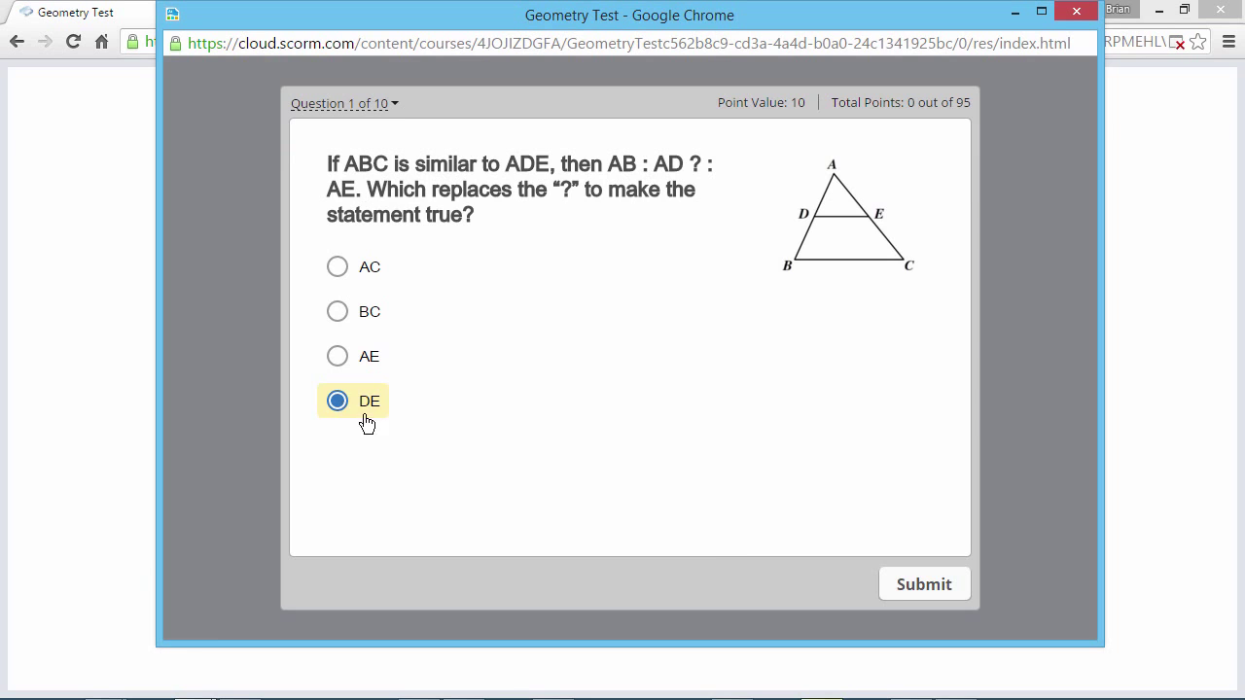
left_click(923, 583)
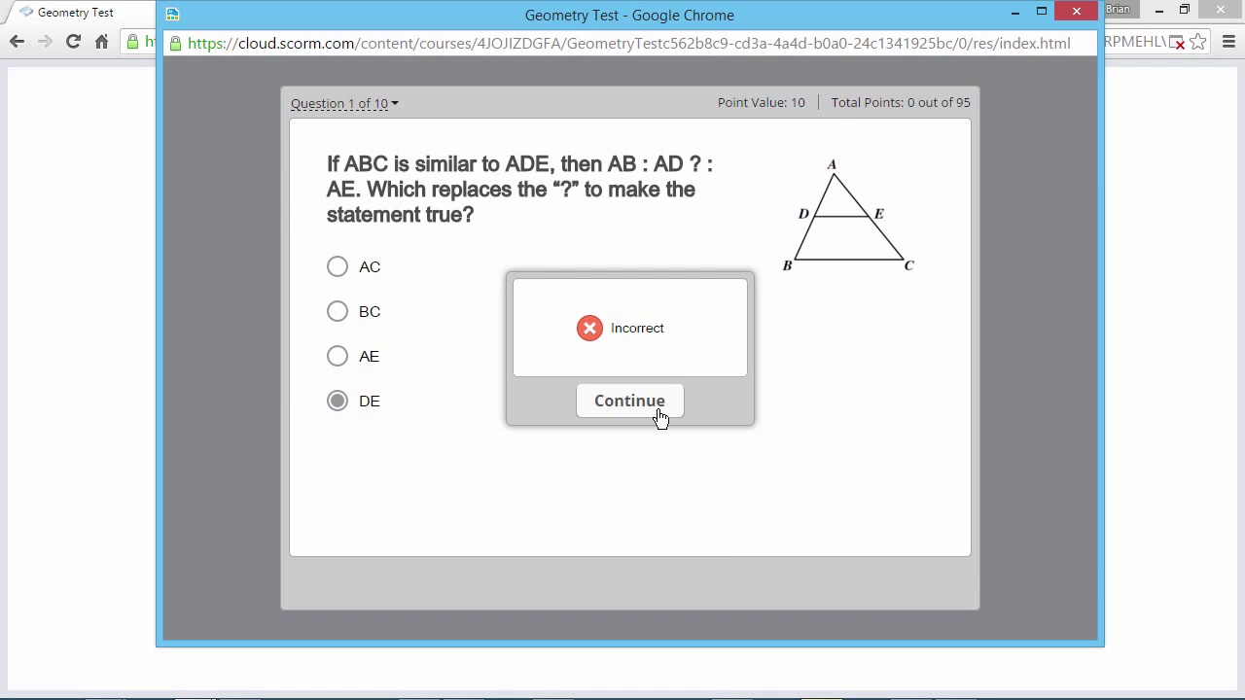
left_click(629, 401)
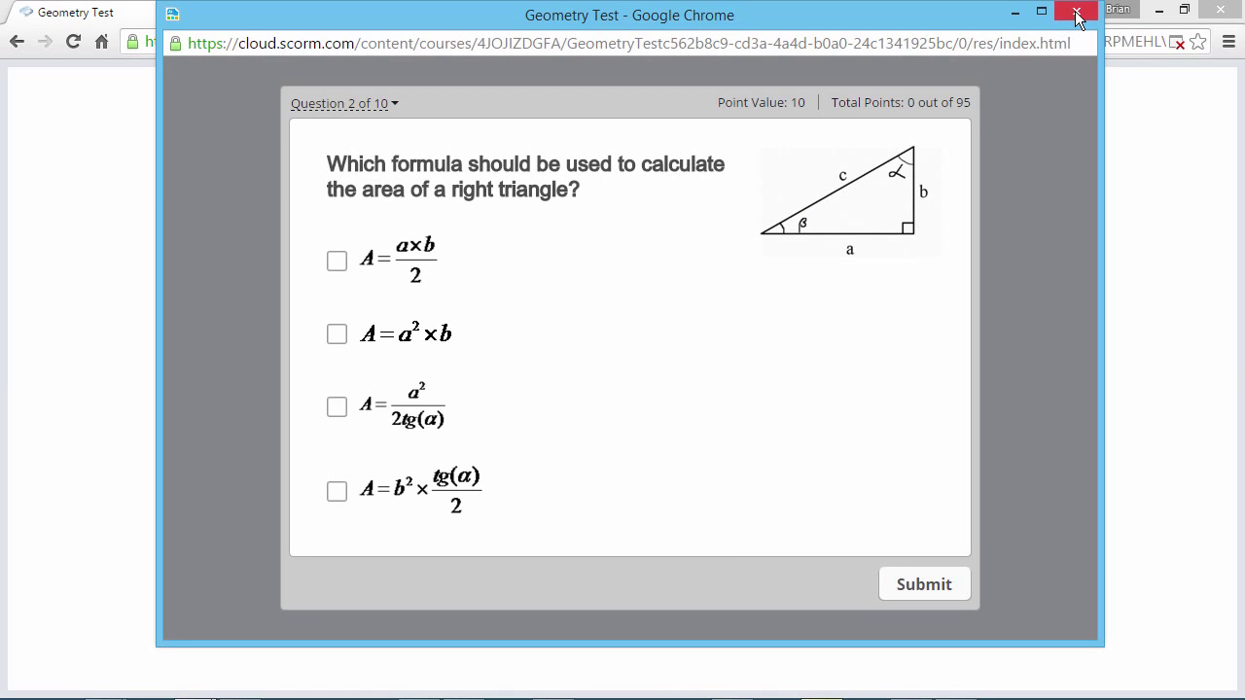
left_click(1075, 12)
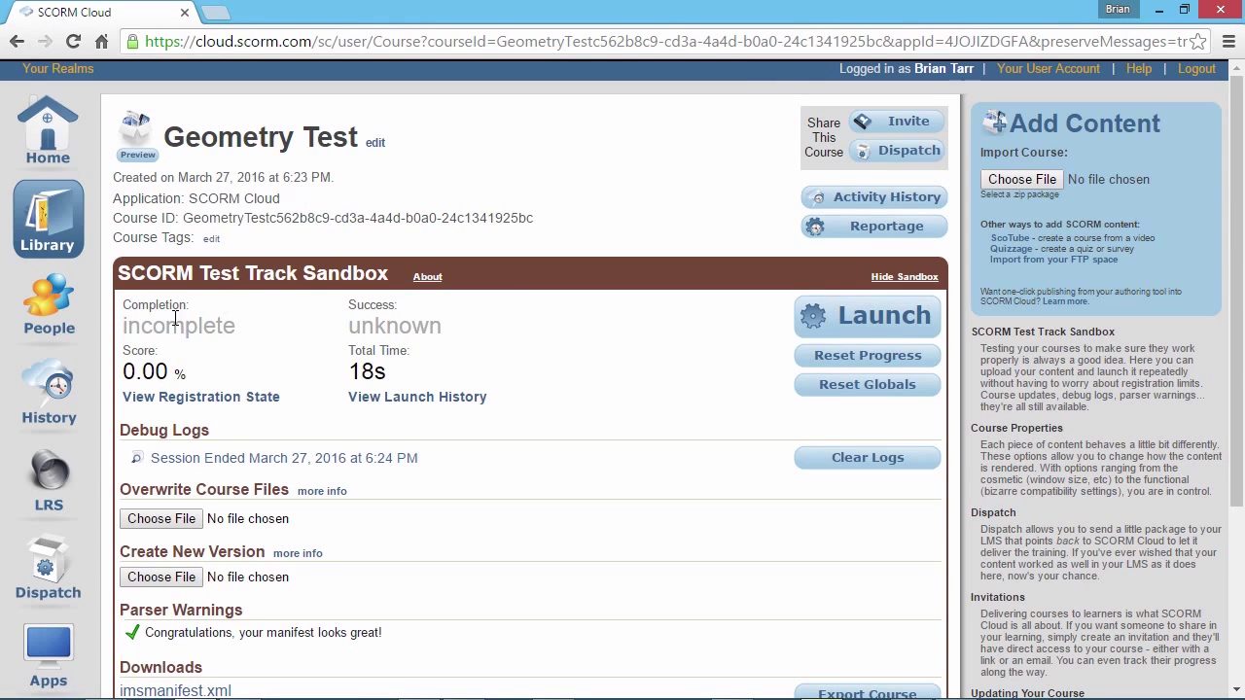